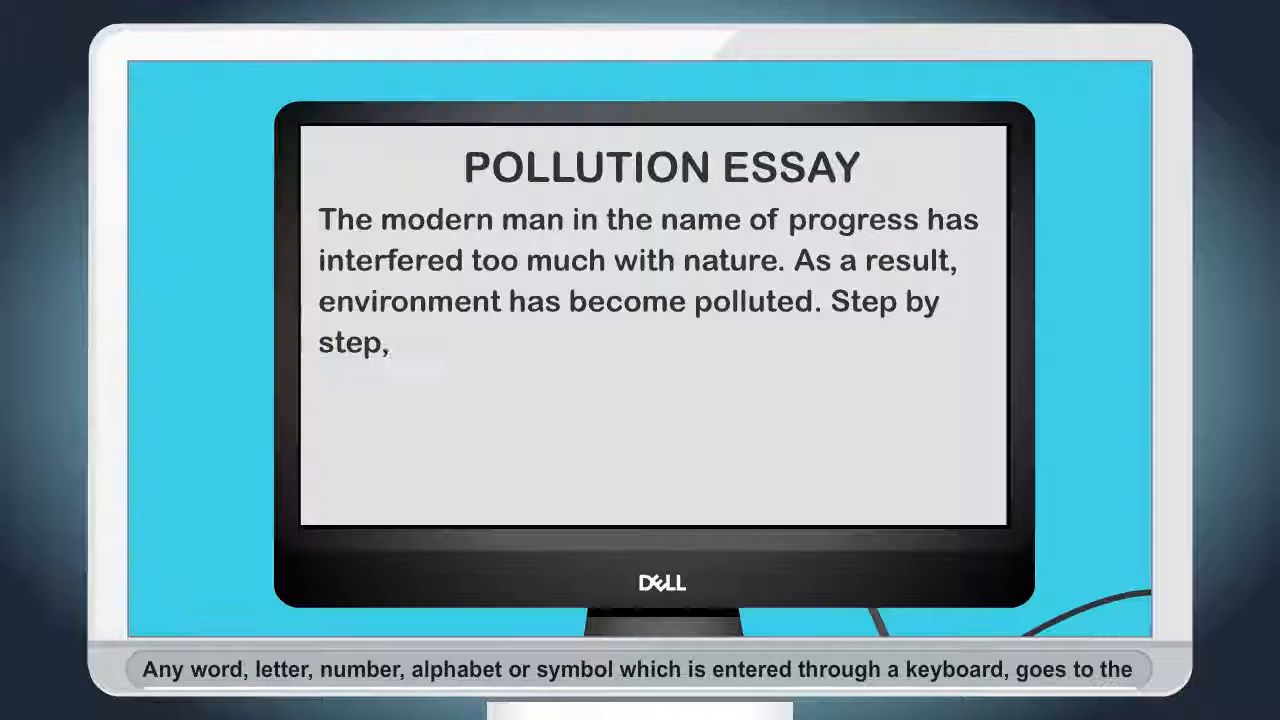
pyautogui.write('the precious gift')
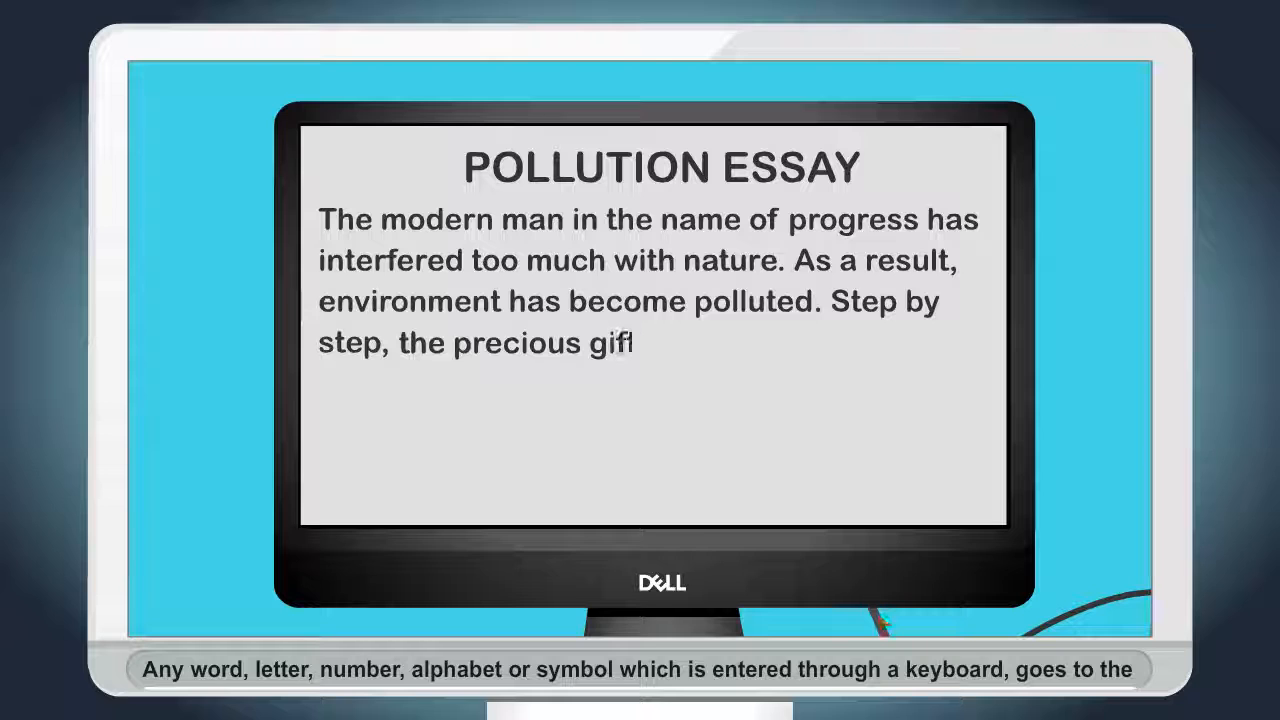
pyautogui.write('s of nature are b')
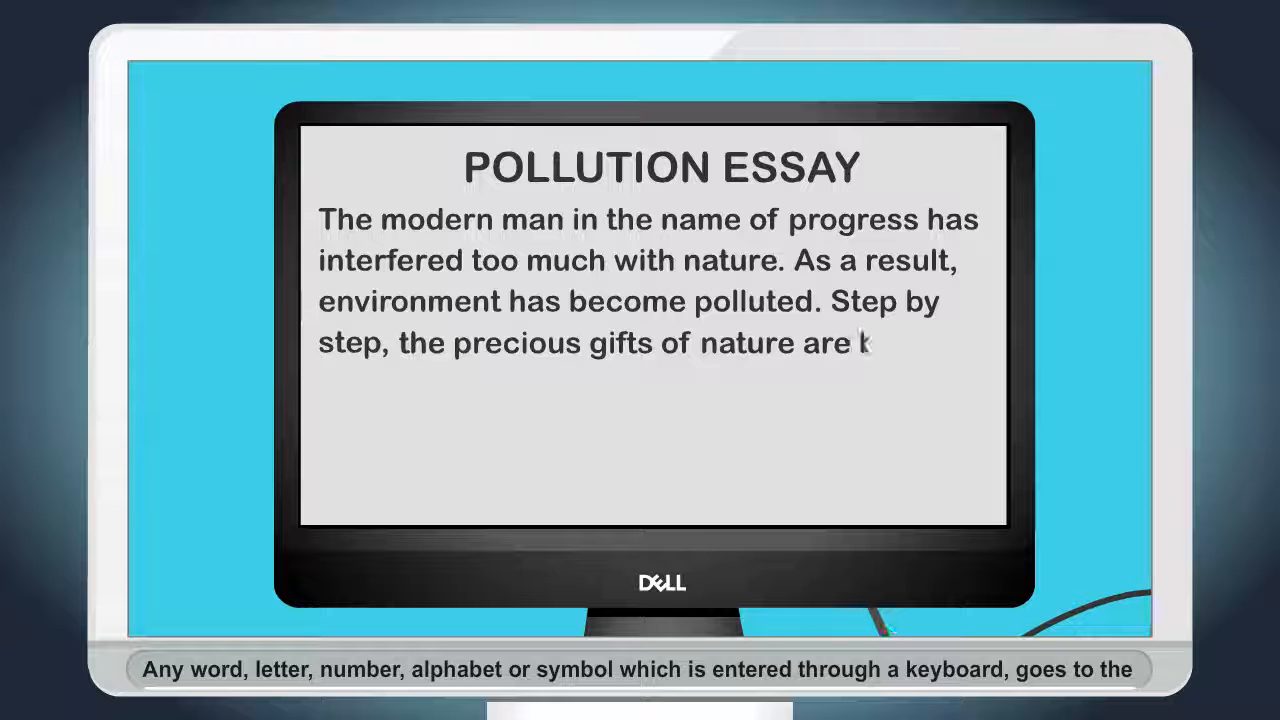
pyautogui.write('being destroyed.')
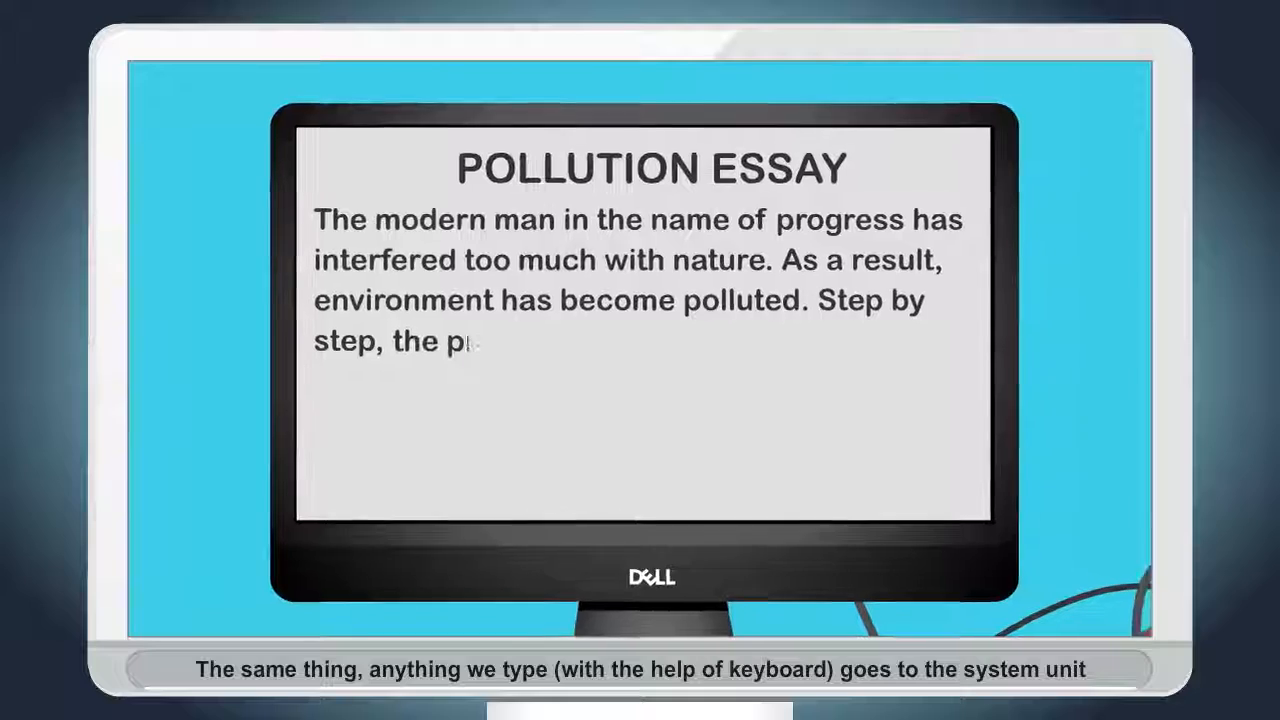
pyautogui.write('precious gifts of n')
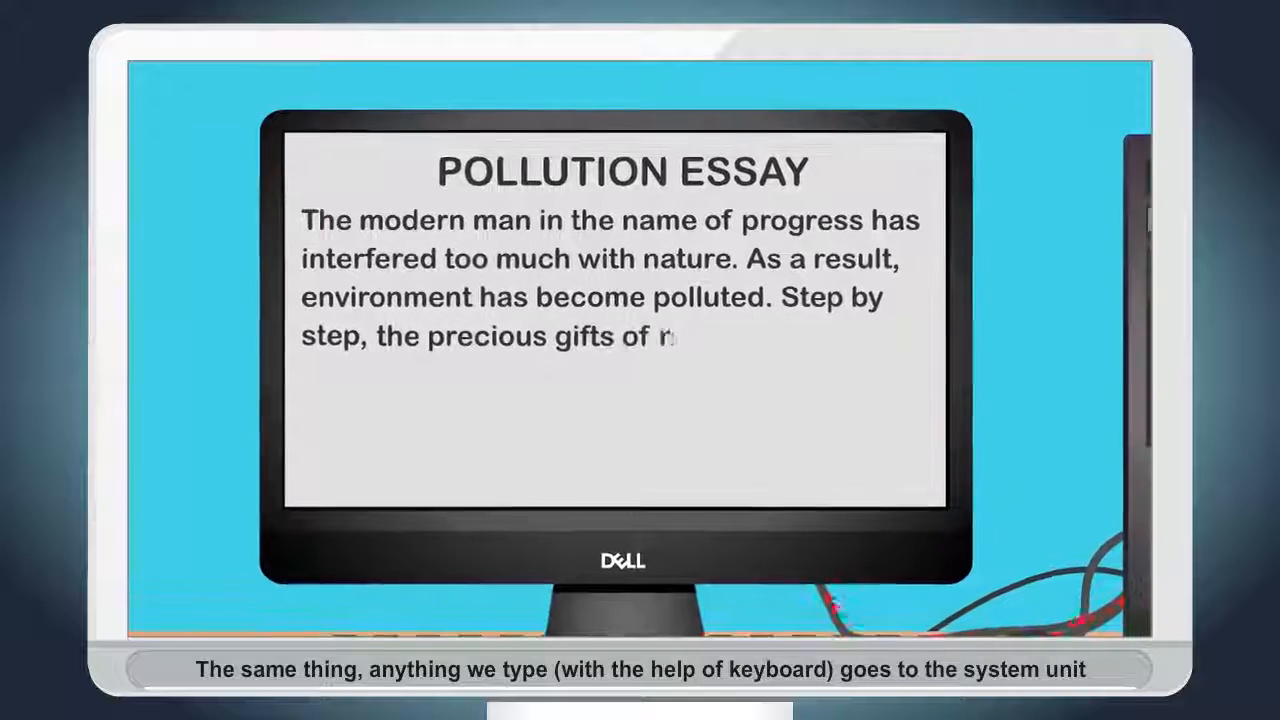